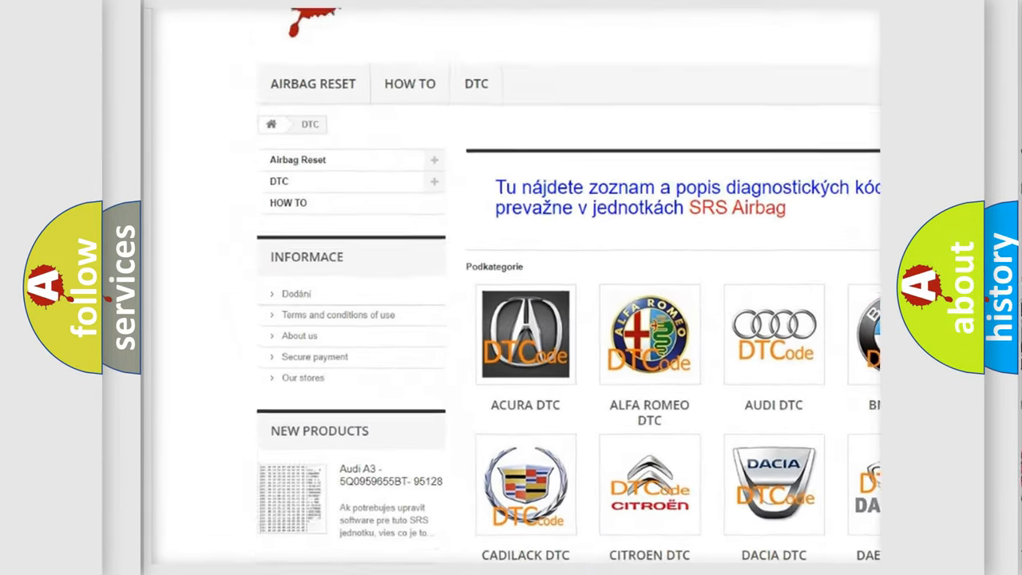
Step: Scroll the DTC page past the car-brand logos to the B-code list
scroll(down, 3)
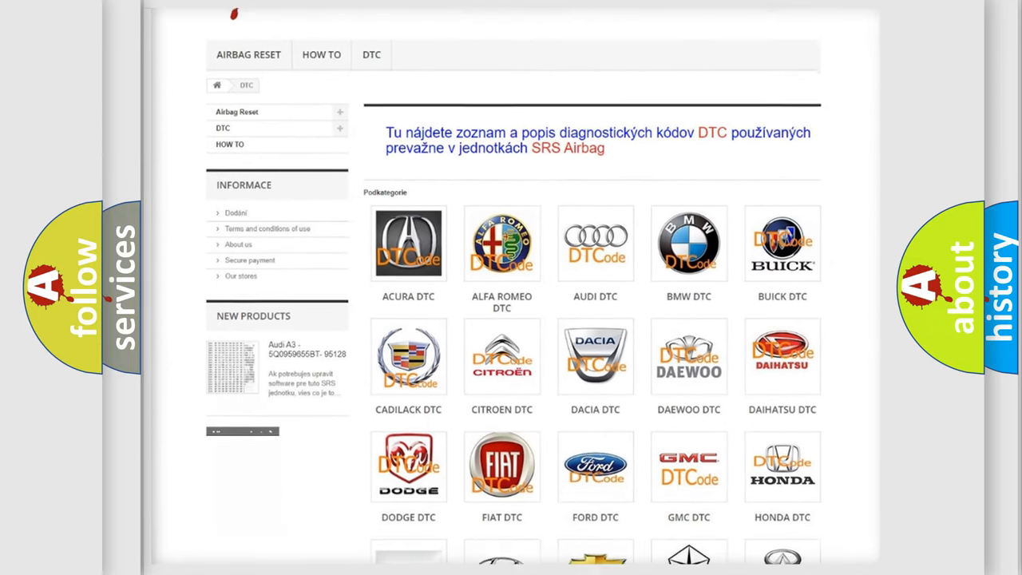
scroll(down, 3)
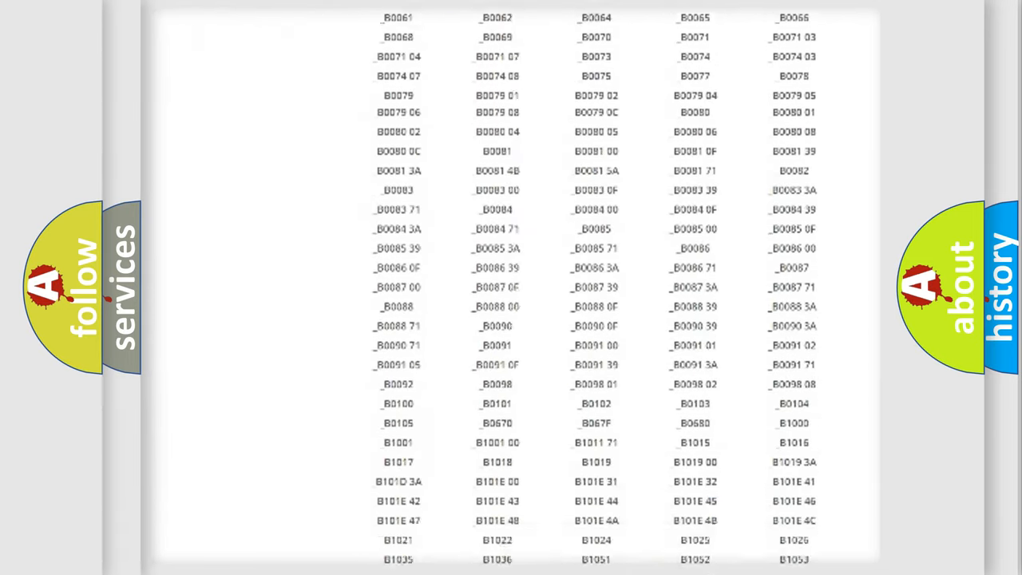
scroll(up, 3)
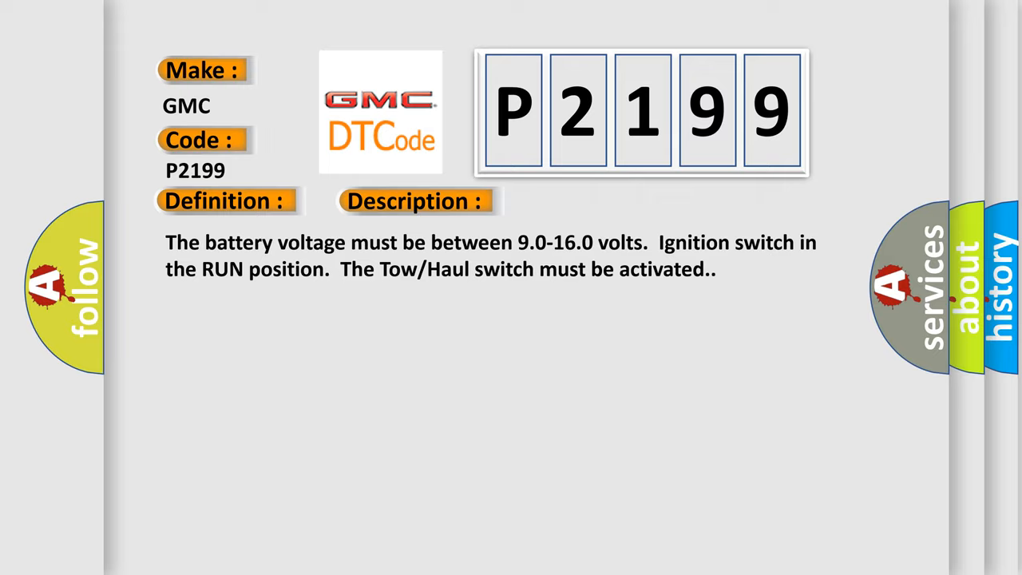
Step: Reveal the P2199 Cause section advising inspection for loose or poor connections
click(585, 201)
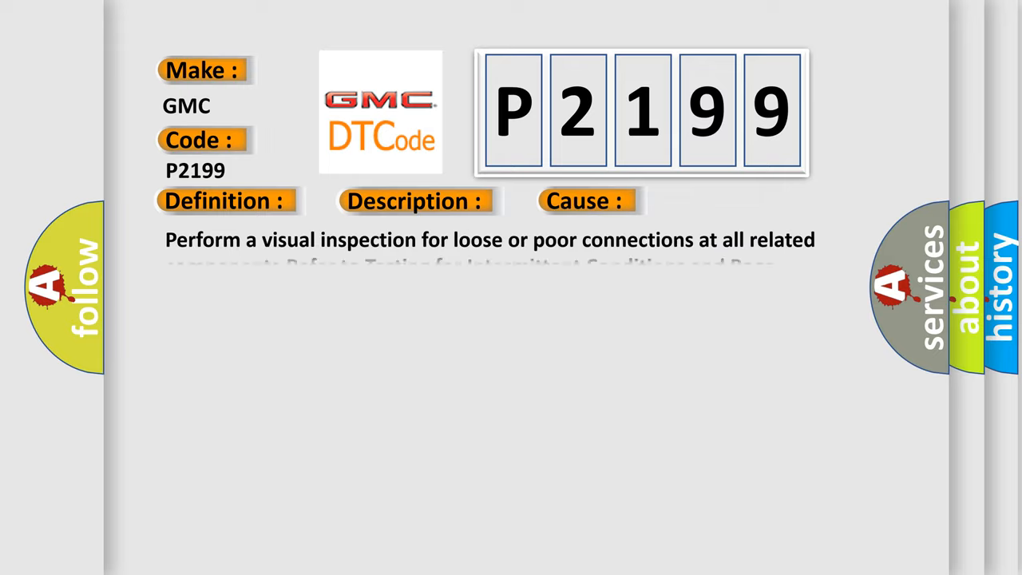